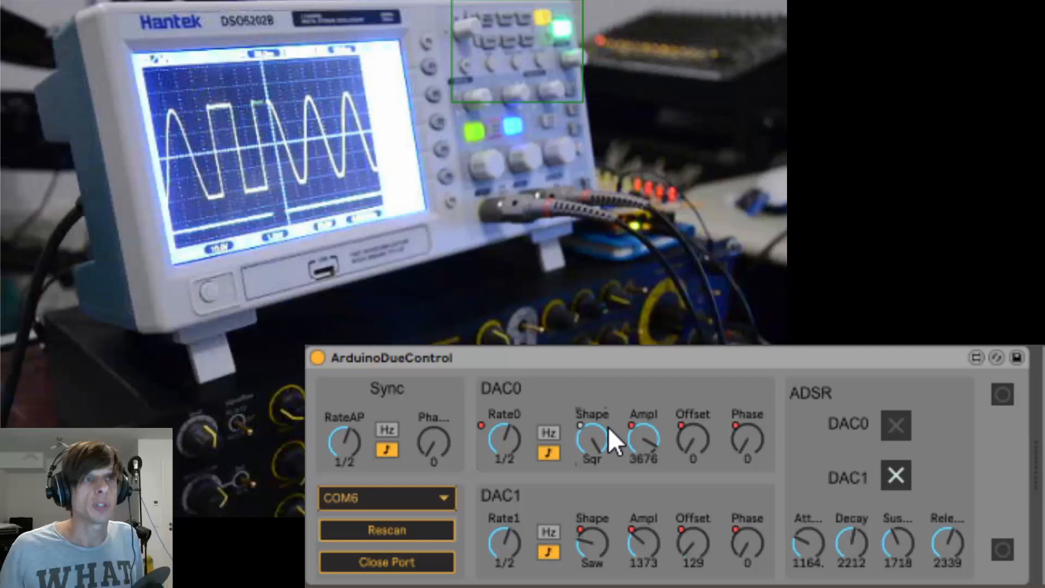
# - Lower DAC0's amplitude, untick ADSR on DAC1, and raise DAC0's phase shift progressively
pyautogui.moveTo(641, 440); pyautogui.dragTo(650, 456)
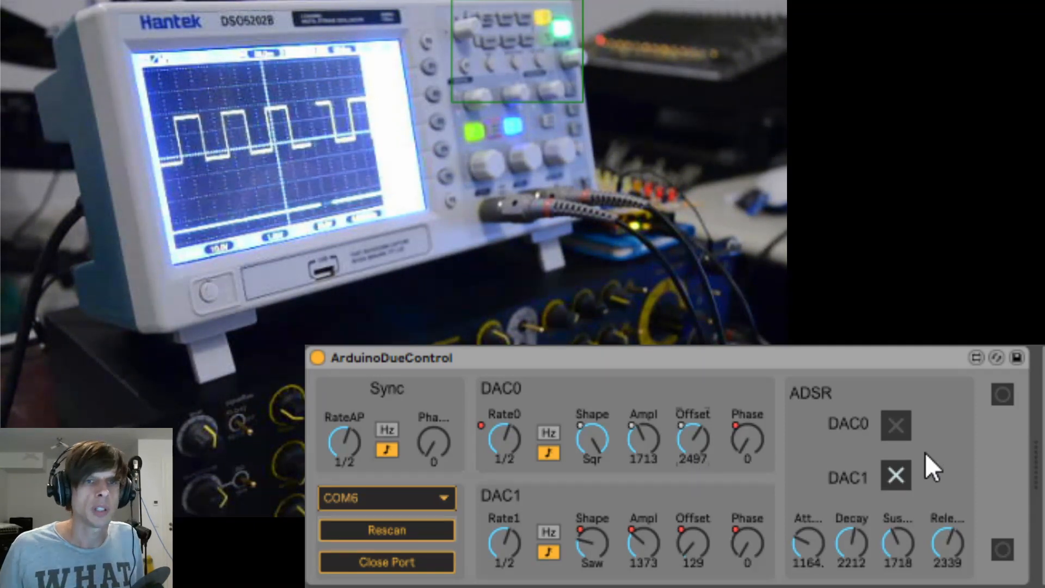
pyautogui.click(895, 475)
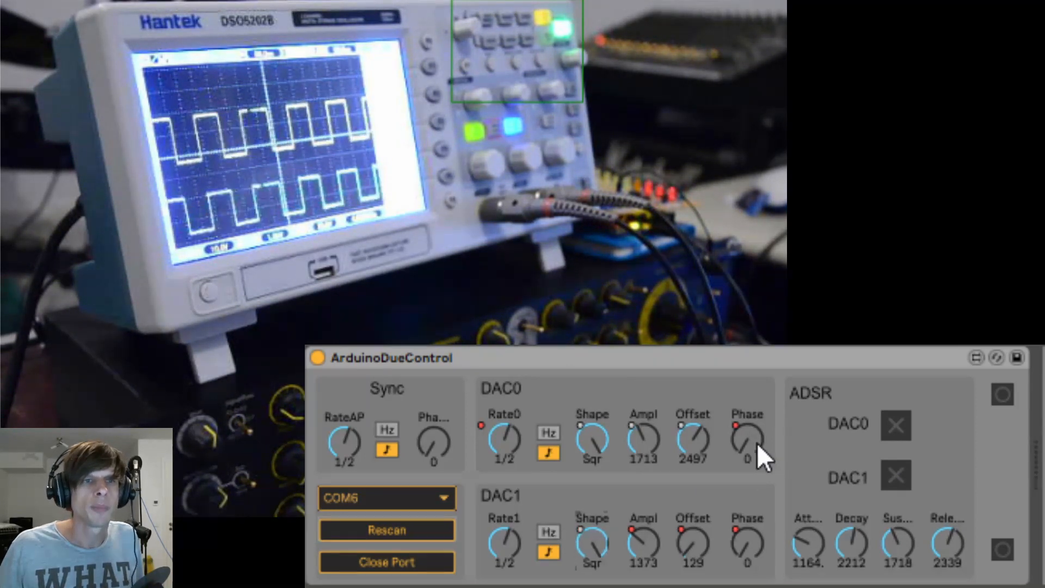
pyautogui.moveTo(746, 440); pyautogui.dragTo(746, 413)
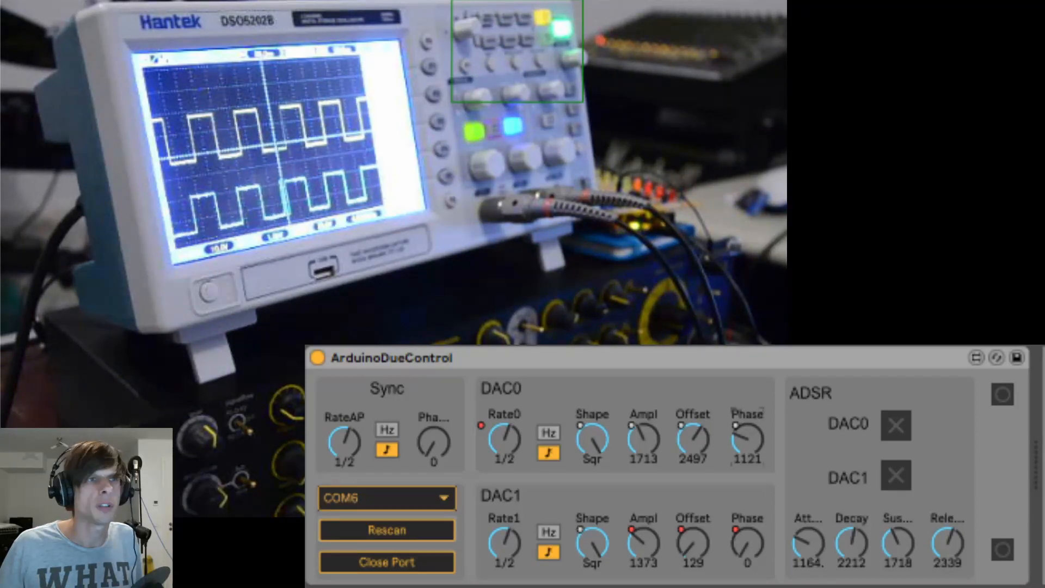
pyautogui.moveTo(747, 440); pyautogui.dragTo(747, 413)
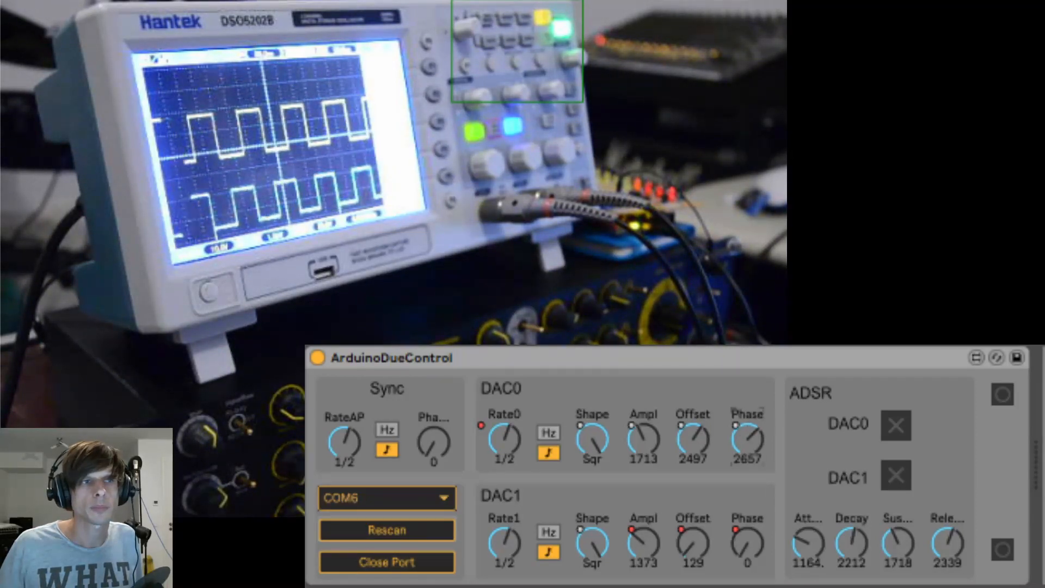
pyautogui.moveTo(746, 439); pyautogui.dragTo(746, 413)
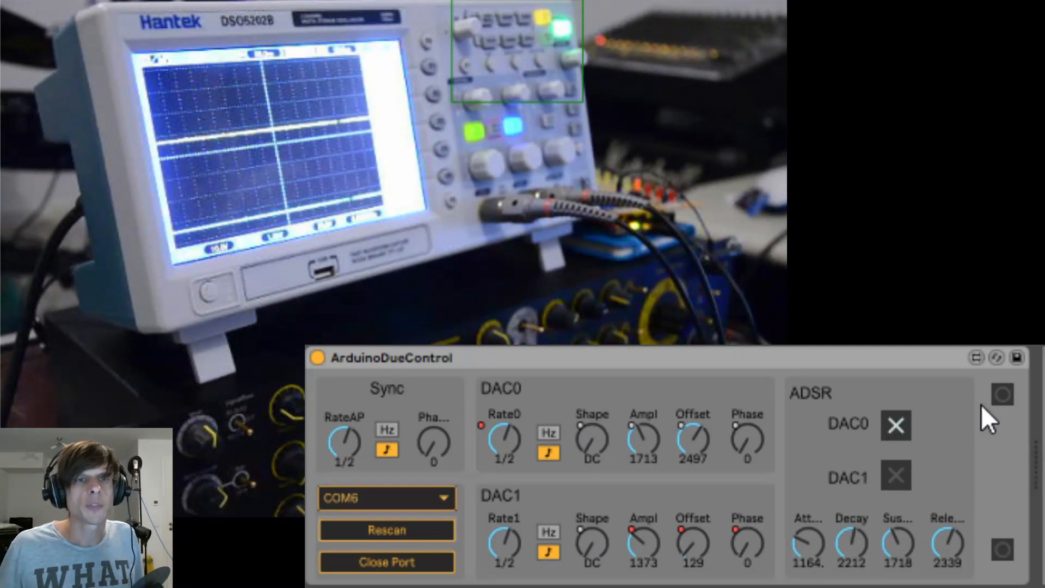
# - Fire the ADSR envelope trigger to step DAC0's flat trace
pyautogui.click(1001, 394)
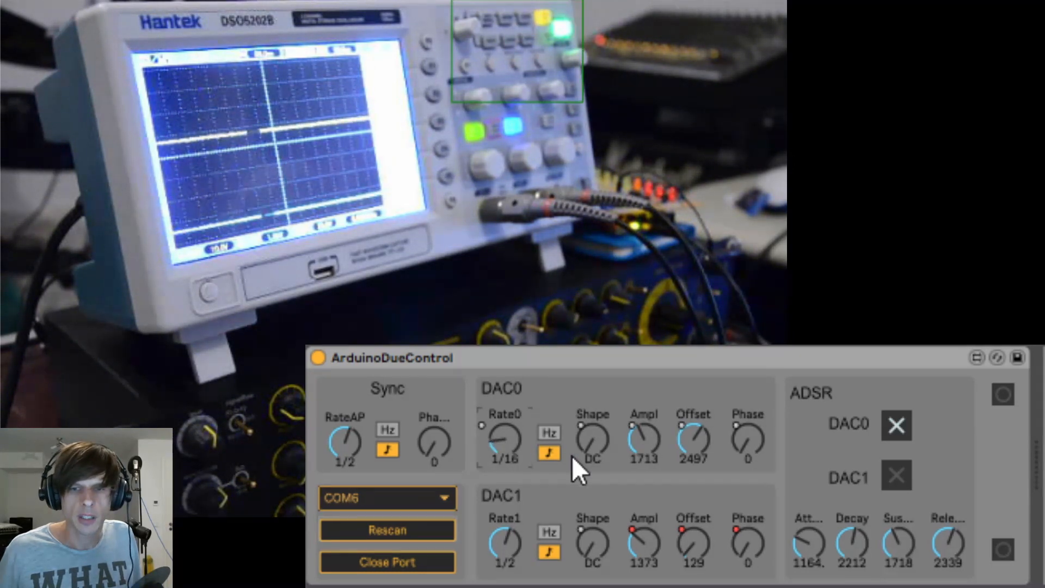
# - Set DAC0's rate to 1/12 and trigger the envelope for a decaying sawtooth burst
pyautogui.moveTo(503, 439); pyautogui.dragTo(503, 420)
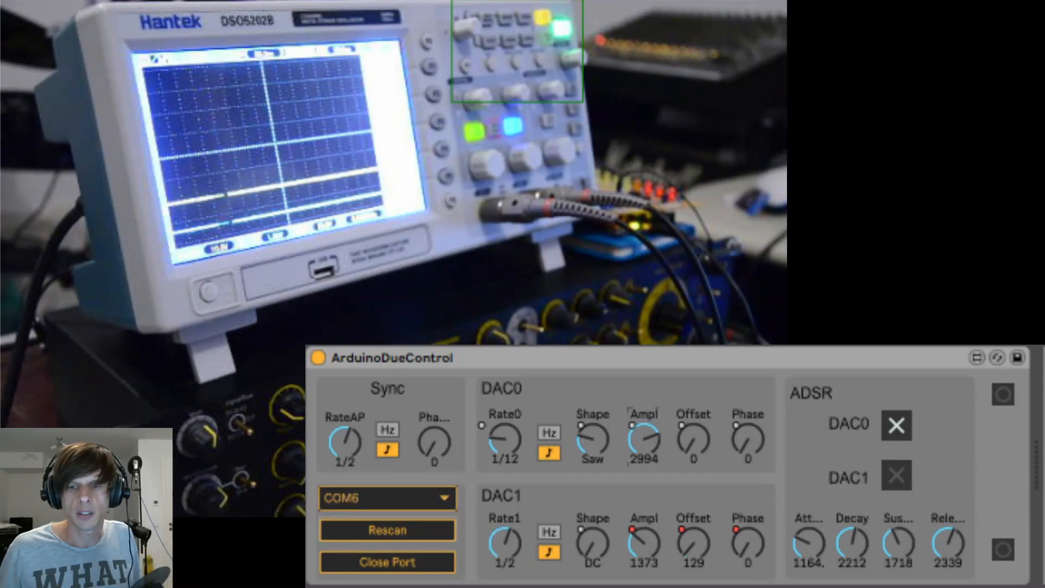
pyautogui.click(1002, 395)
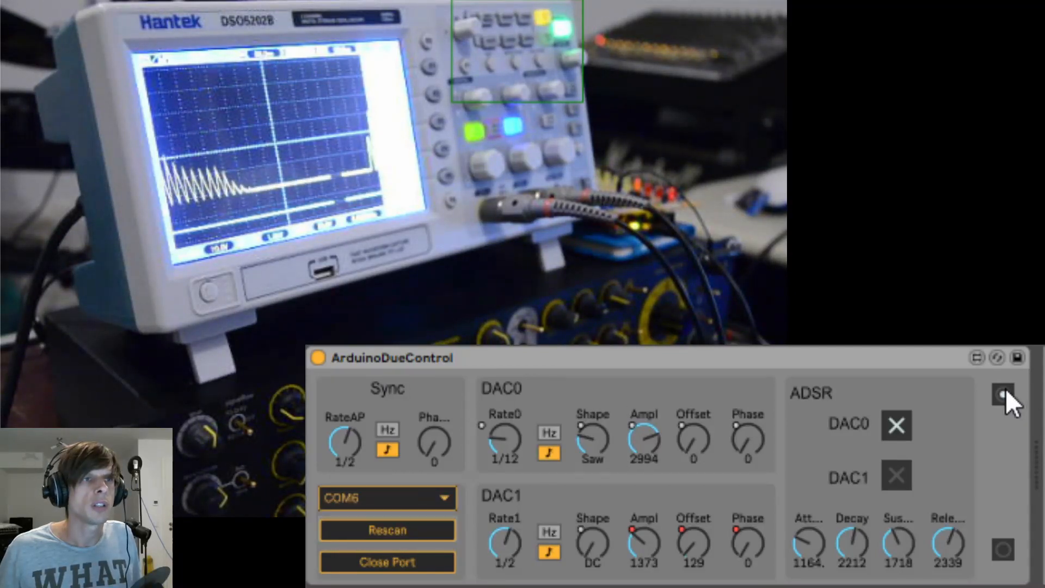